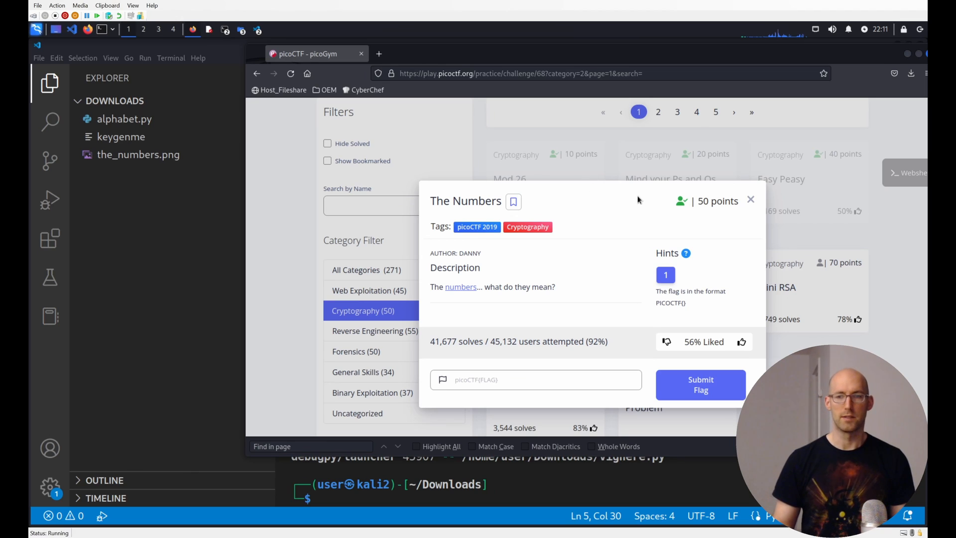
mouse_move(488, 215)
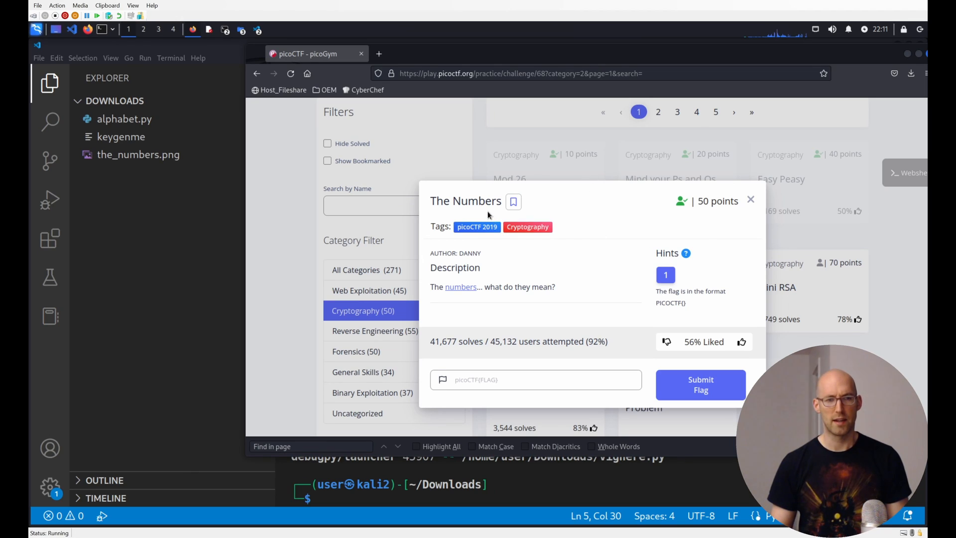
mouse_move(516, 238)
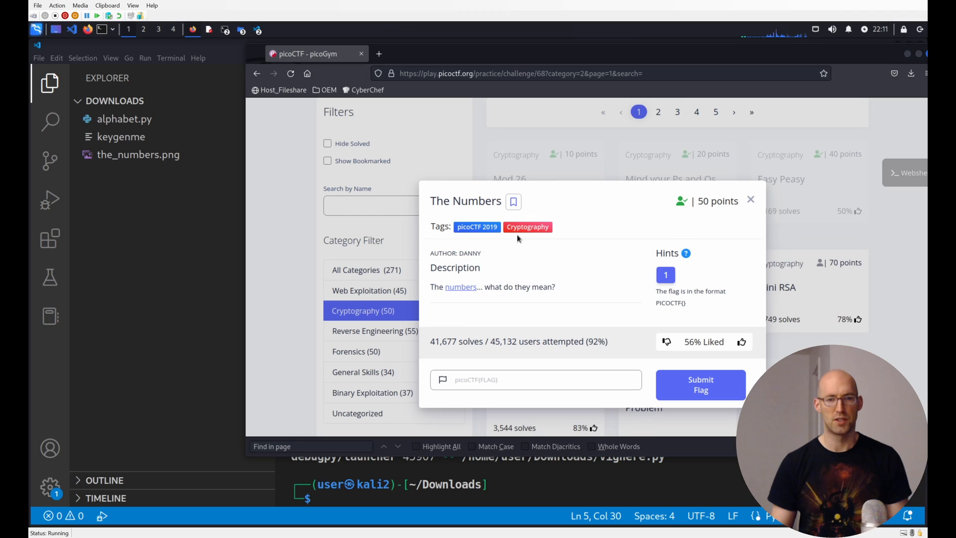
mouse_move(457, 288)
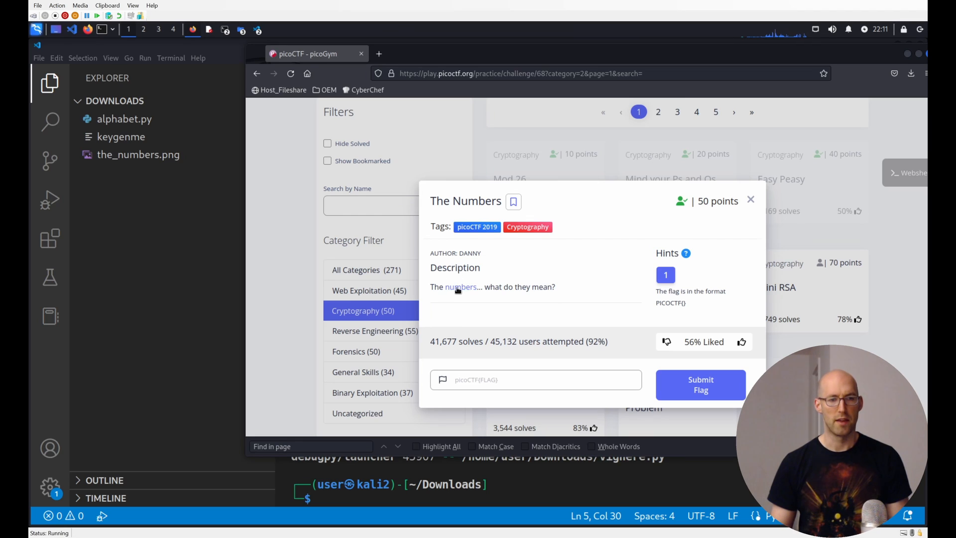
mouse_move(460, 286)
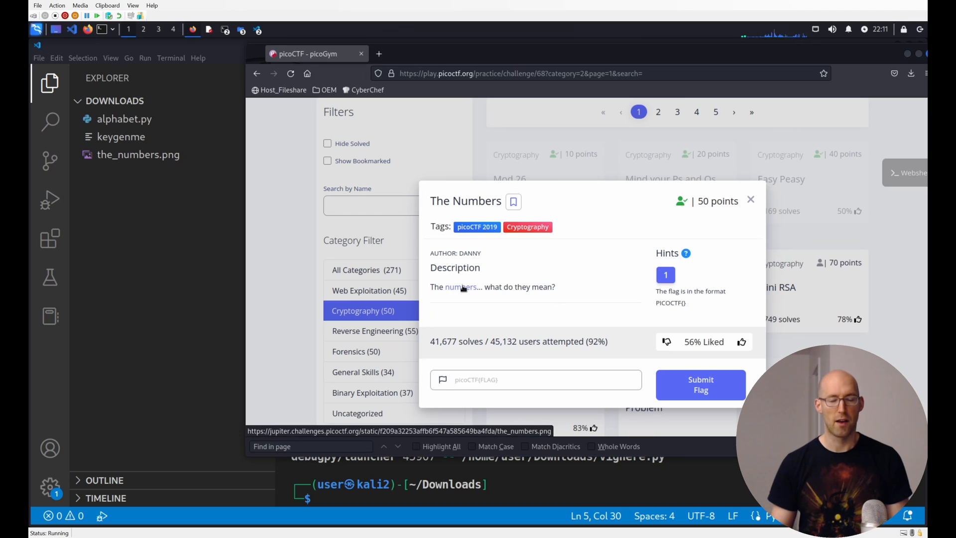
mouse_move(505, 285)
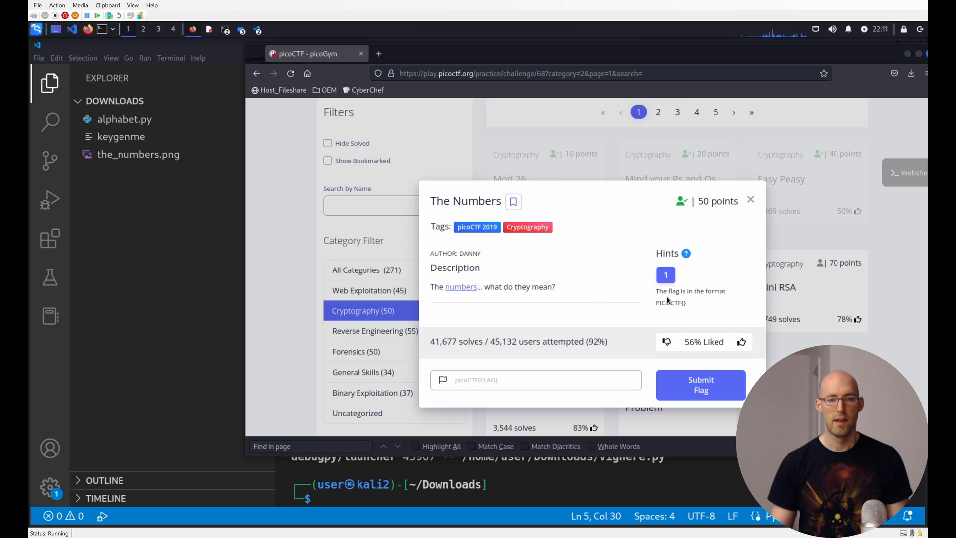
mouse_move(681, 312)
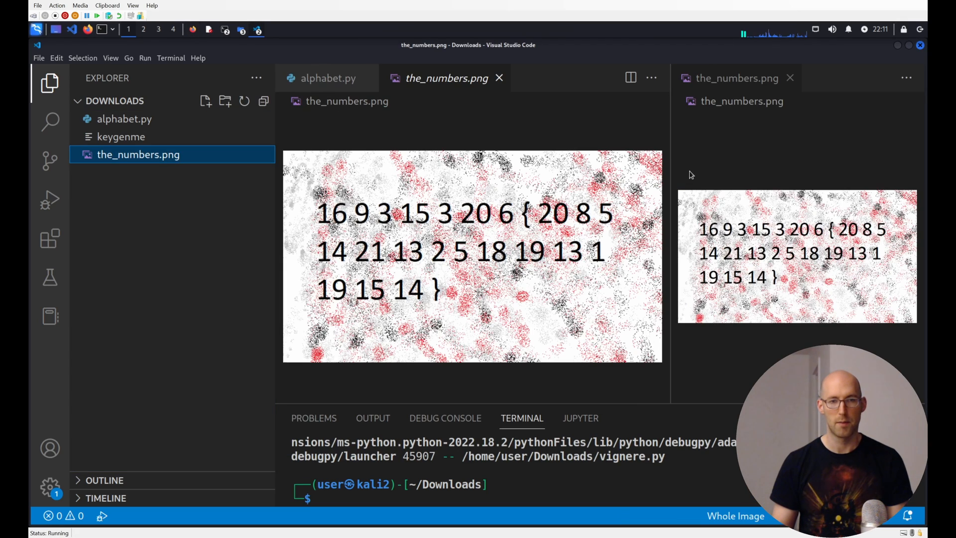
mouse_move(485, 87)
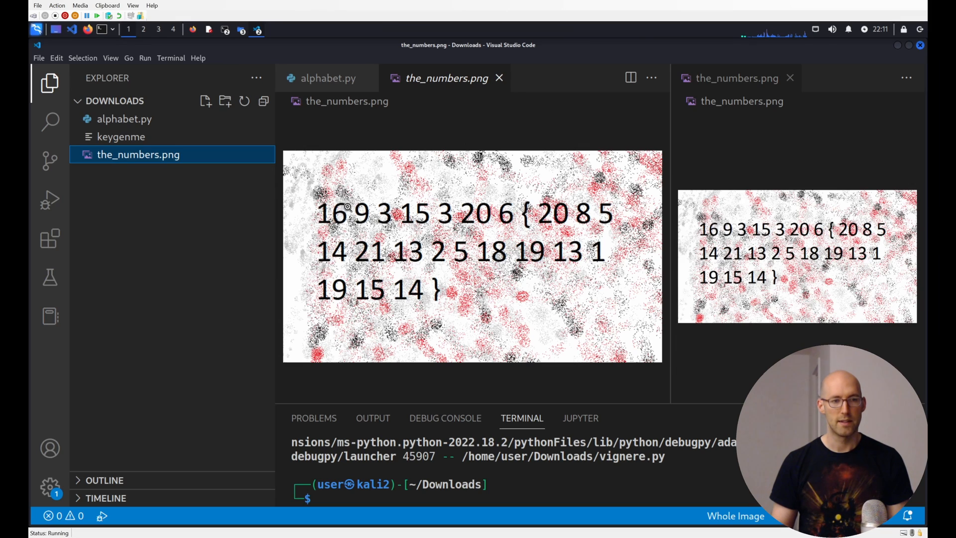
mouse_move(520, 224)
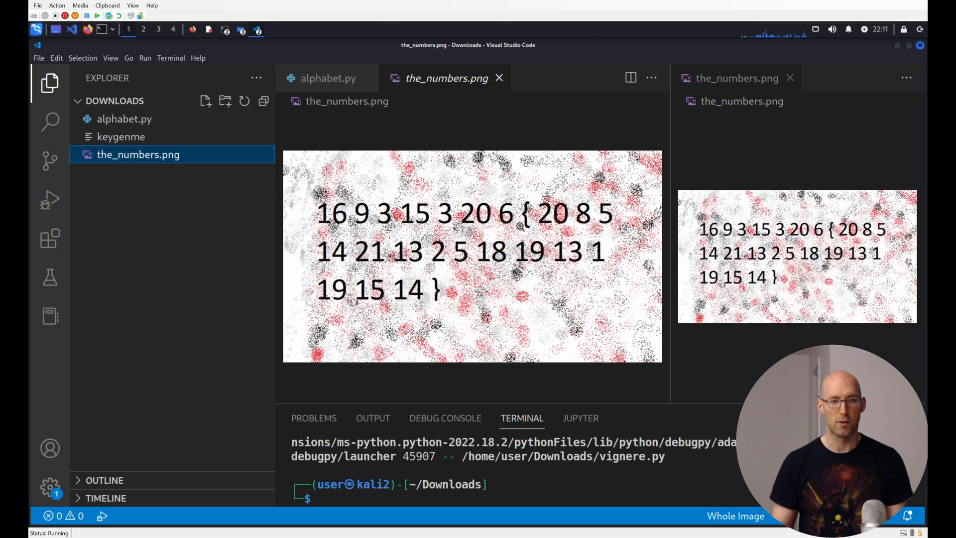
mouse_move(388, 227)
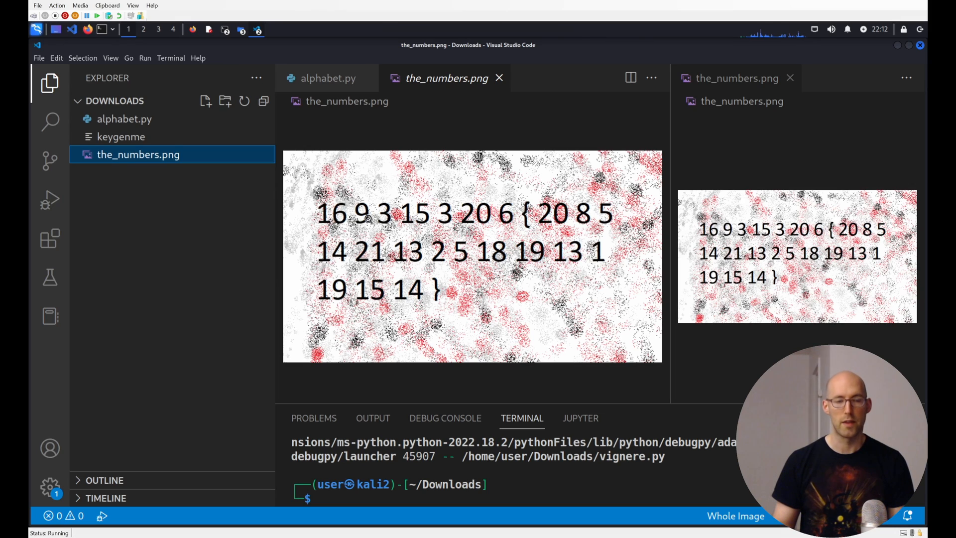
mouse_move(515, 221)
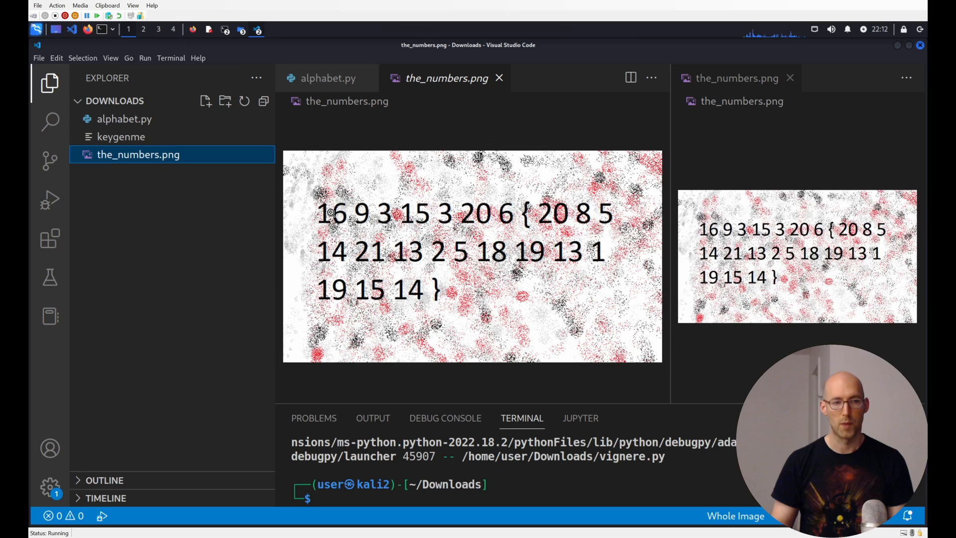
mouse_move(382, 211)
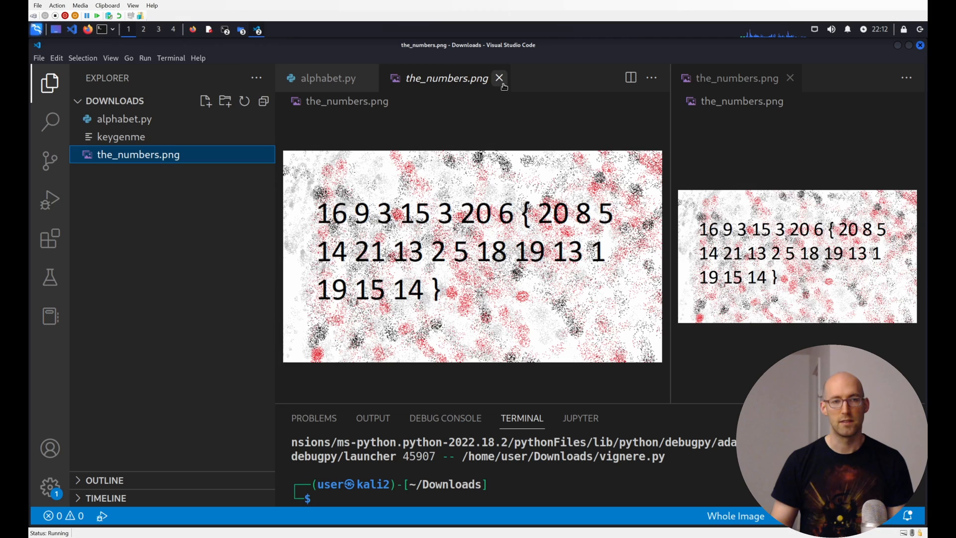
- Close the duplicate the_numbers.png view, try 'ABC' on line 2, then delete it
click(499, 78)
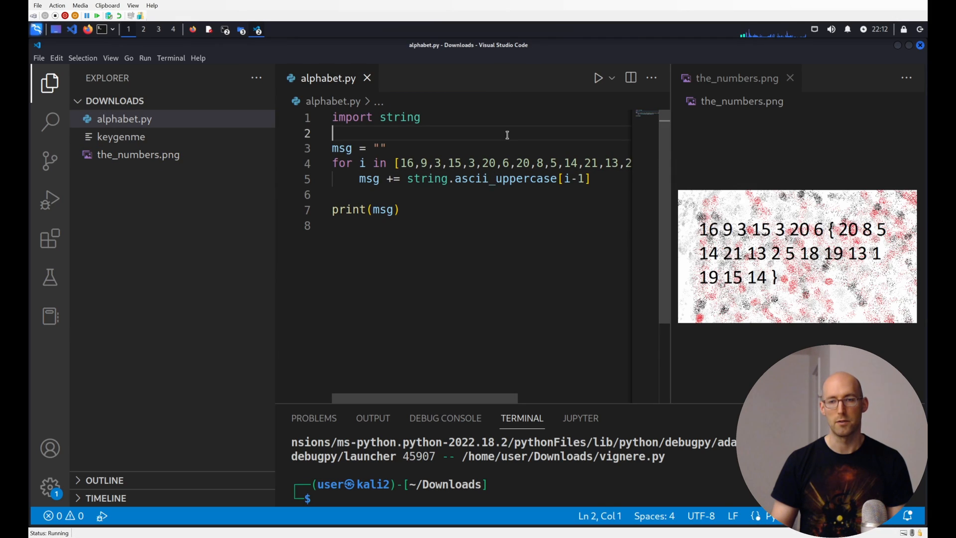
text(ABCDEF)
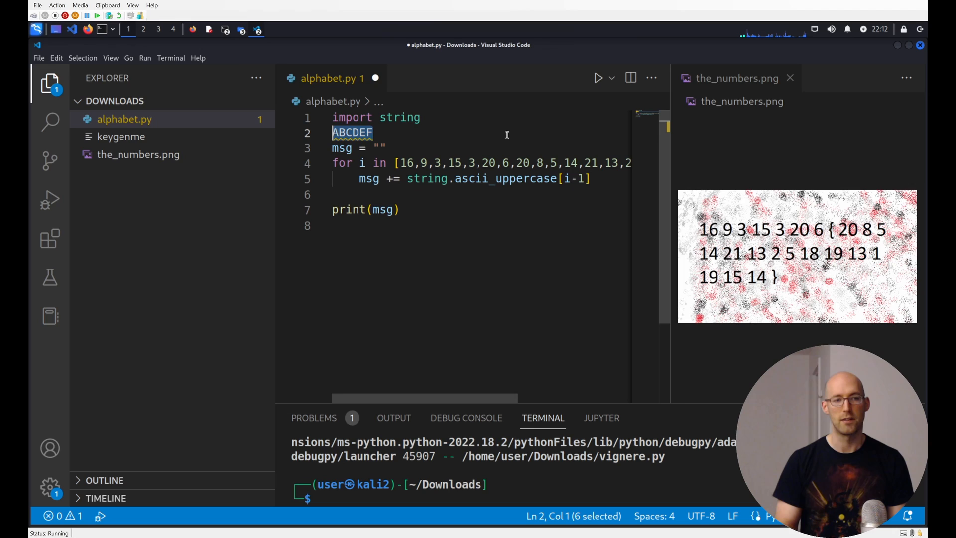
key(Delete)
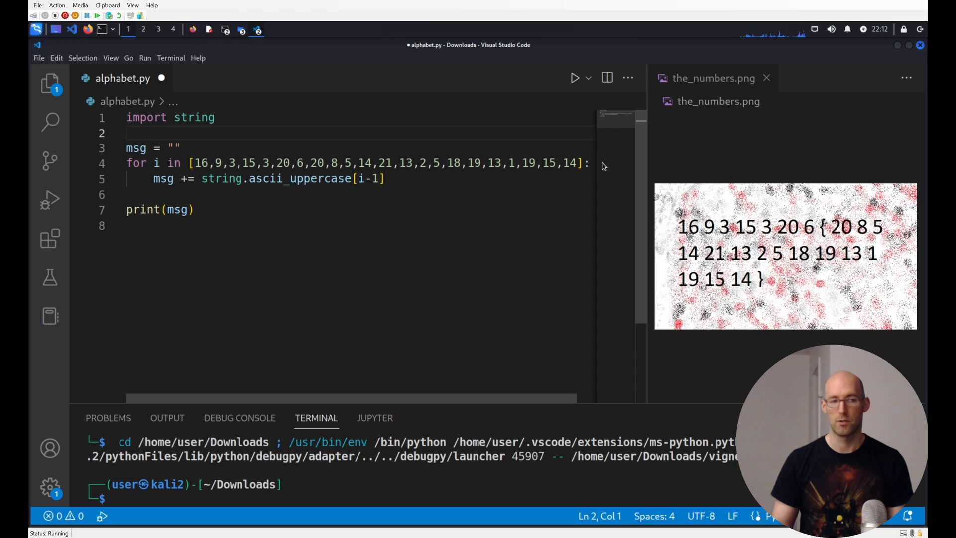
mouse_move(315, 201)
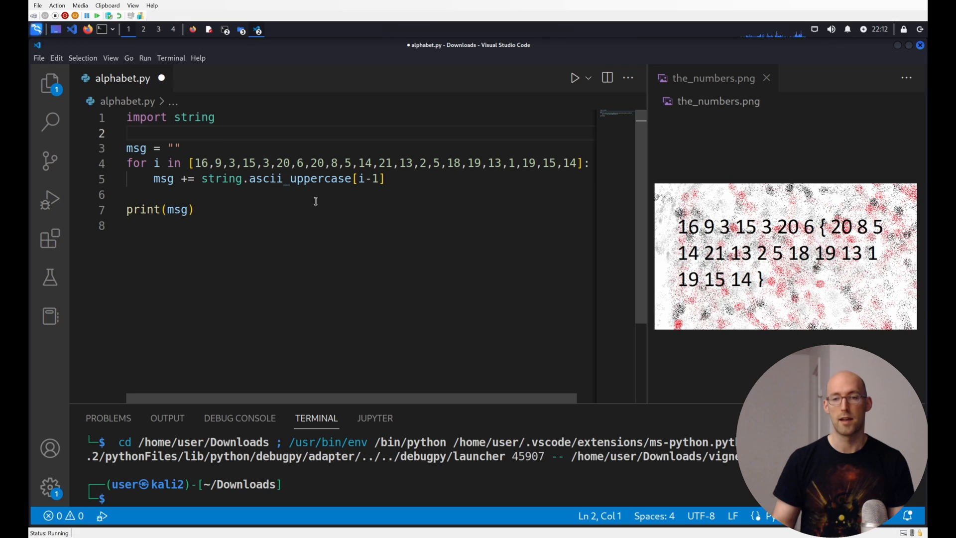
mouse_move(221, 209)
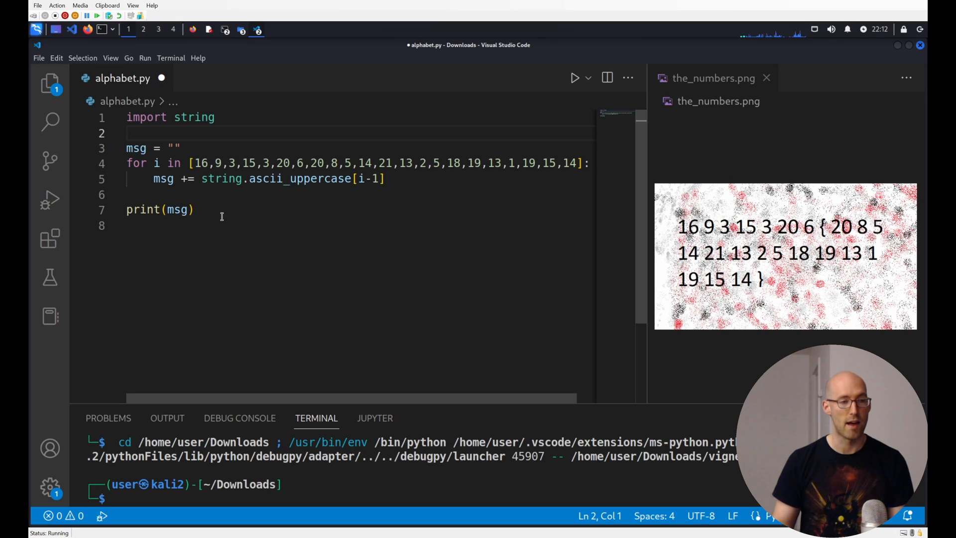
mouse_move(294, 210)
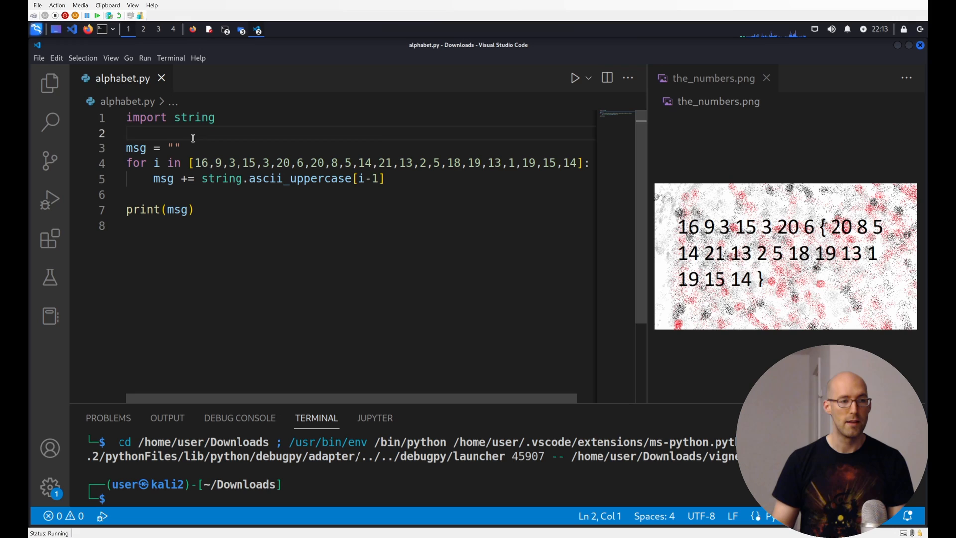
- Set a breakpoint at the loop on line 4 and start debugging alphabet.py
double_click(135, 149)
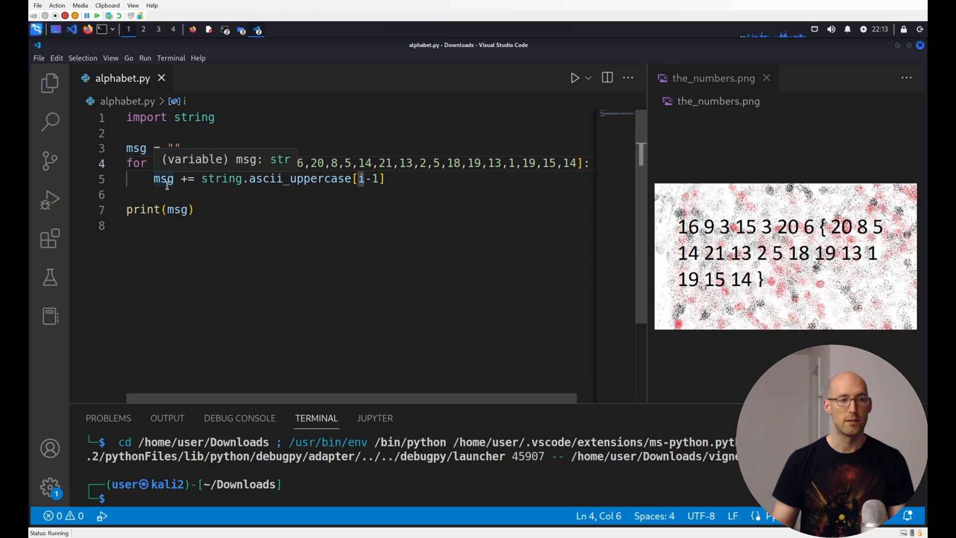
mouse_move(289, 206)
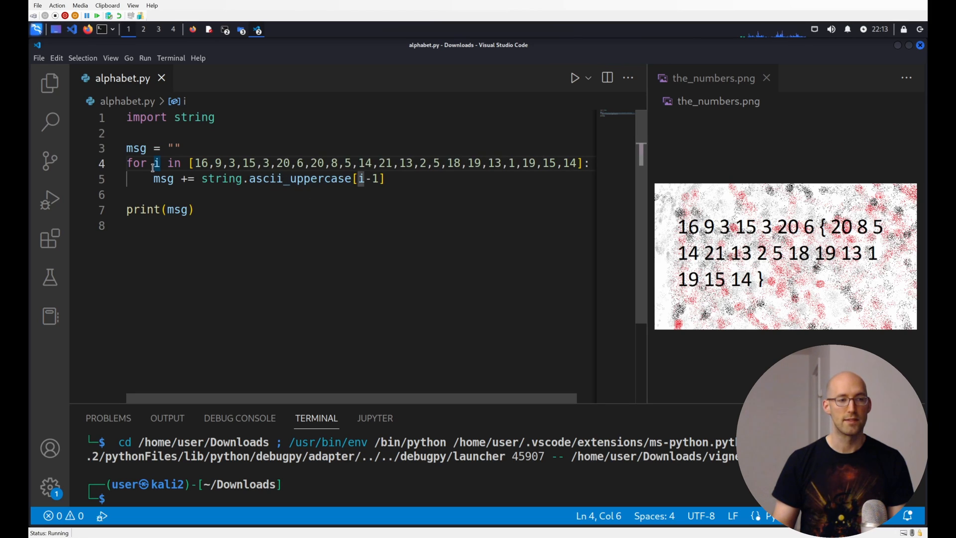
click(78, 162)
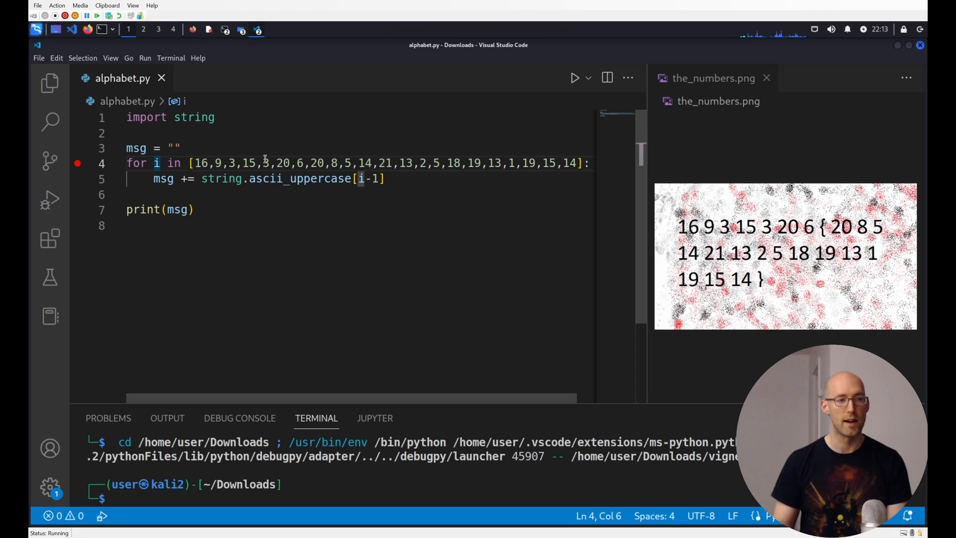
click(573, 77)
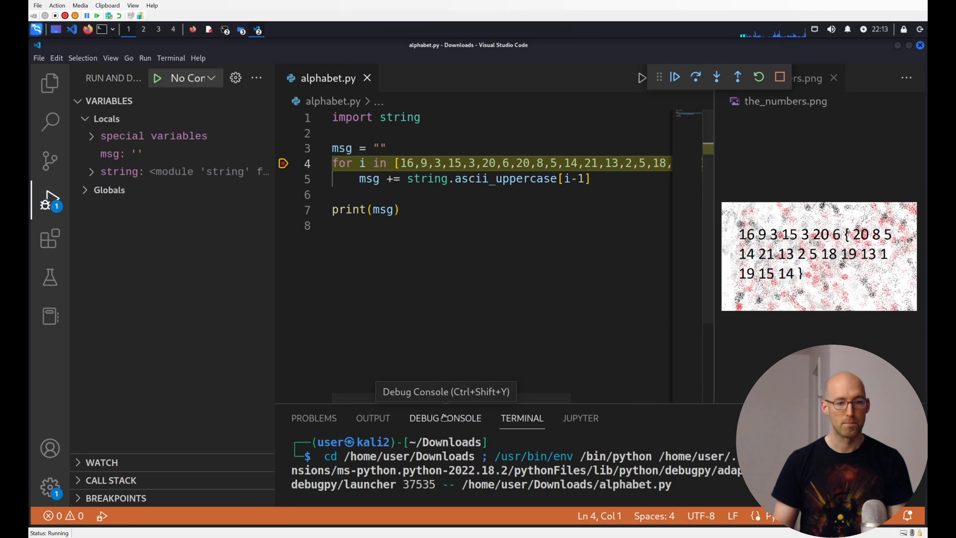
- Evaluate string.ascii_uppercase in the Debug Console to see the full alphabet
click(444, 418)
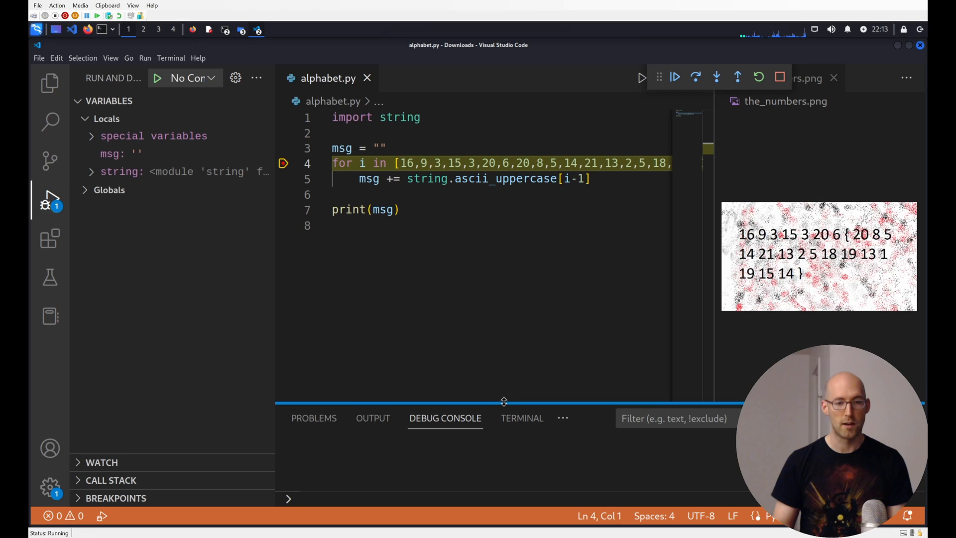
text(string.asci)
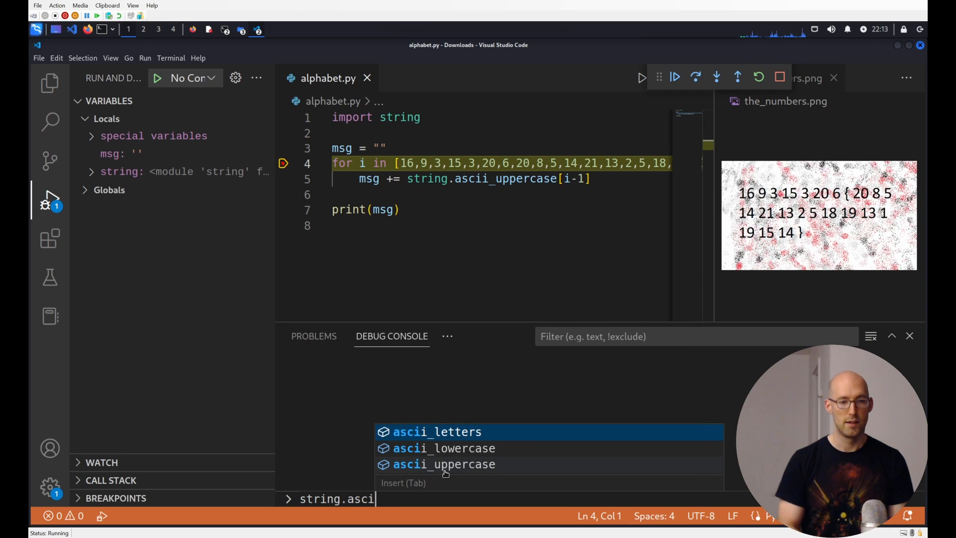
click(444, 464)
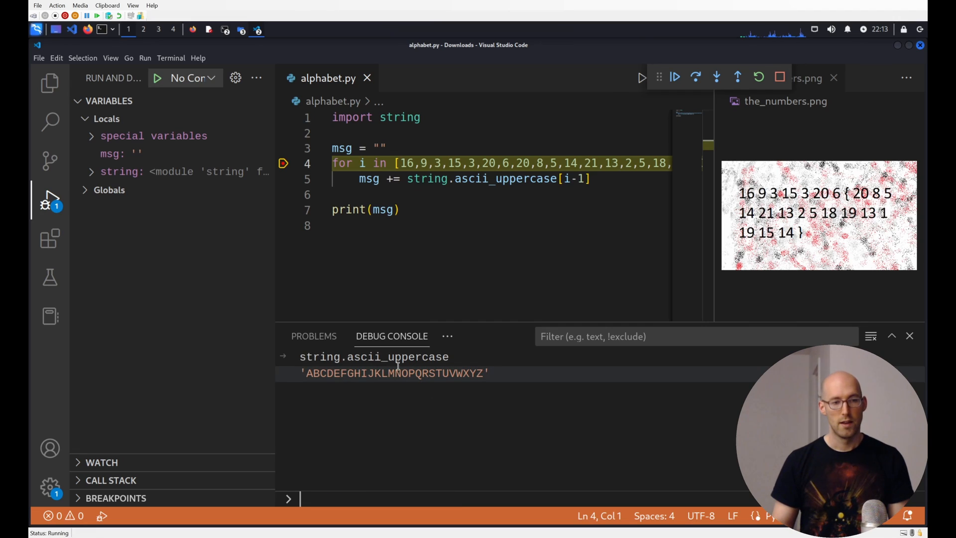
double_click(395, 373)
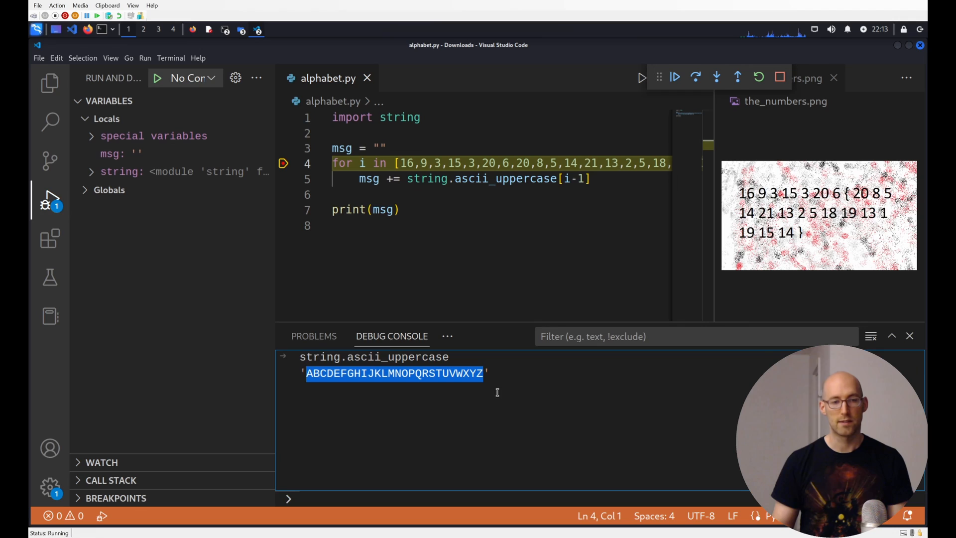
- Evaluate string.ascii_uppercase[0] to confirm it gives 'A', then inspect the i-1 index
text(string.ascii_uppercase)
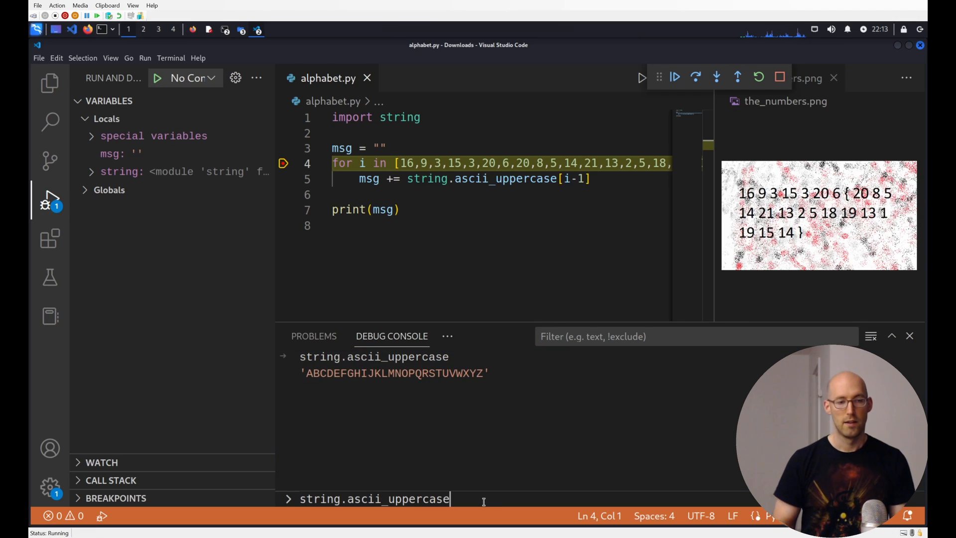
text([)
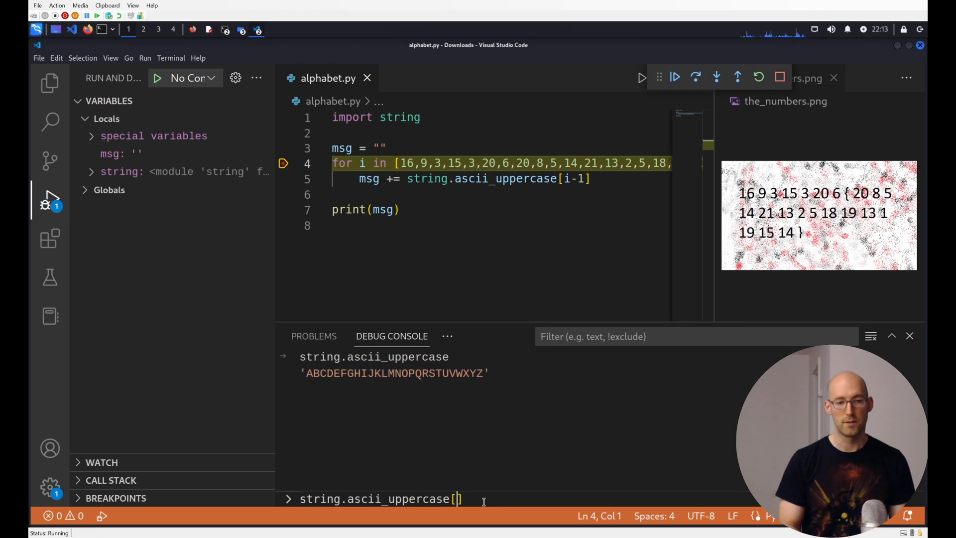
text(0)
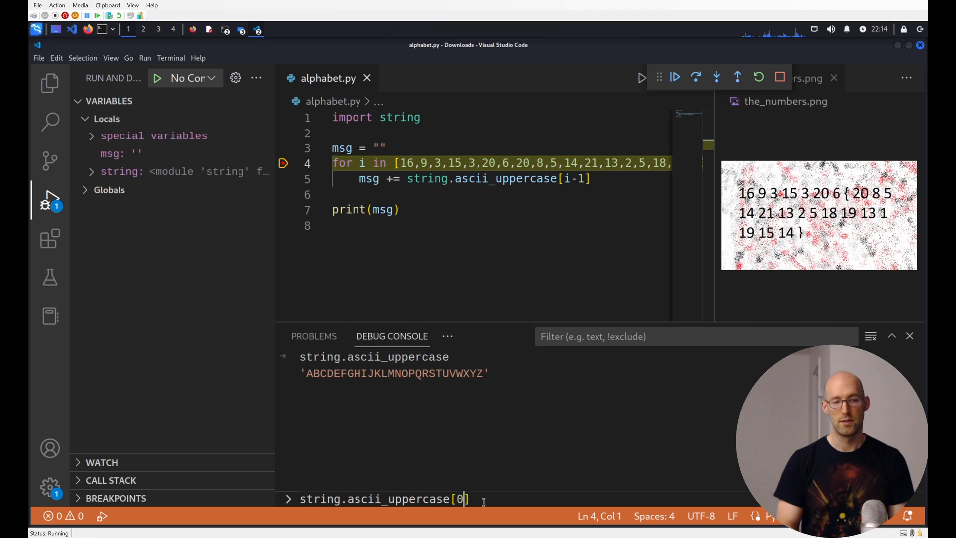
key(Return)
text(string.ascii_uppercase[1])
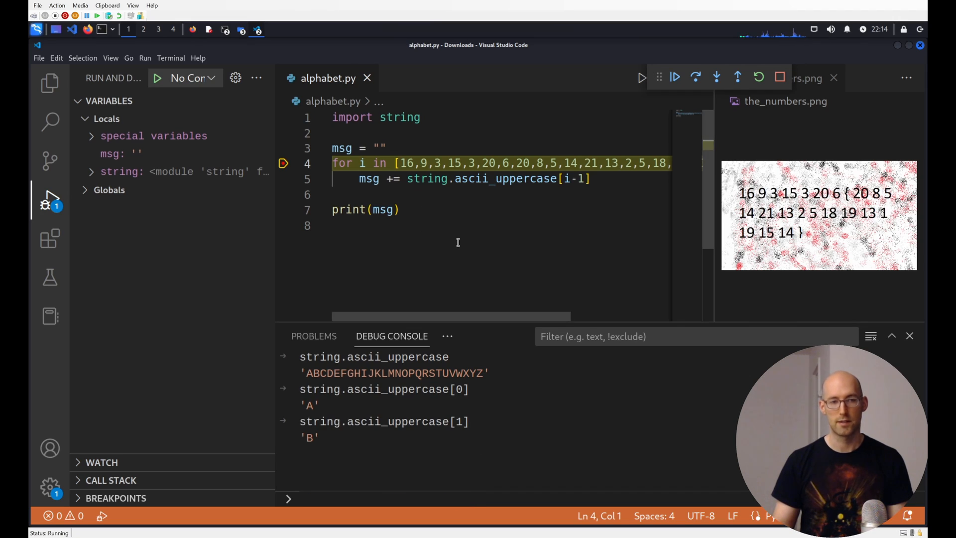
mouse_move(407, 163)
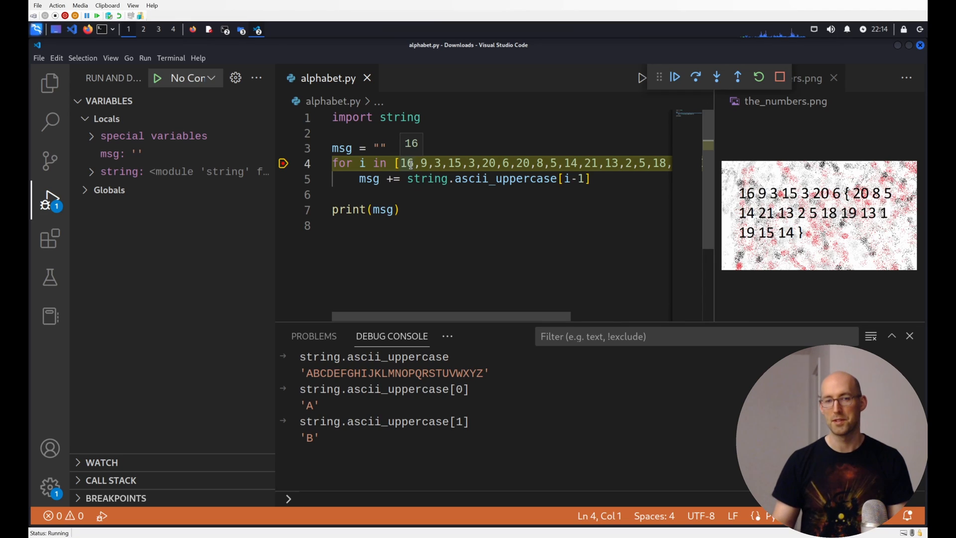
mouse_move(563, 178)
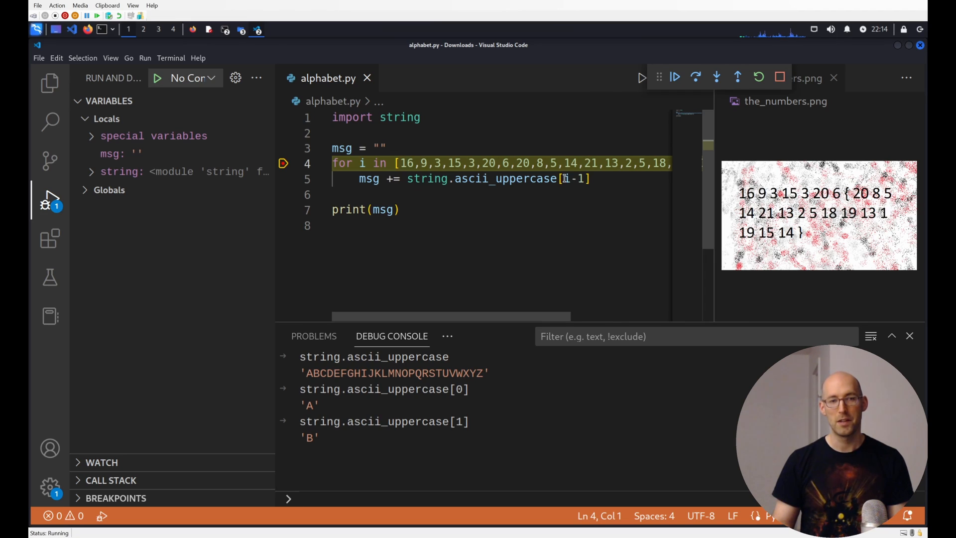
double_click(581, 178)
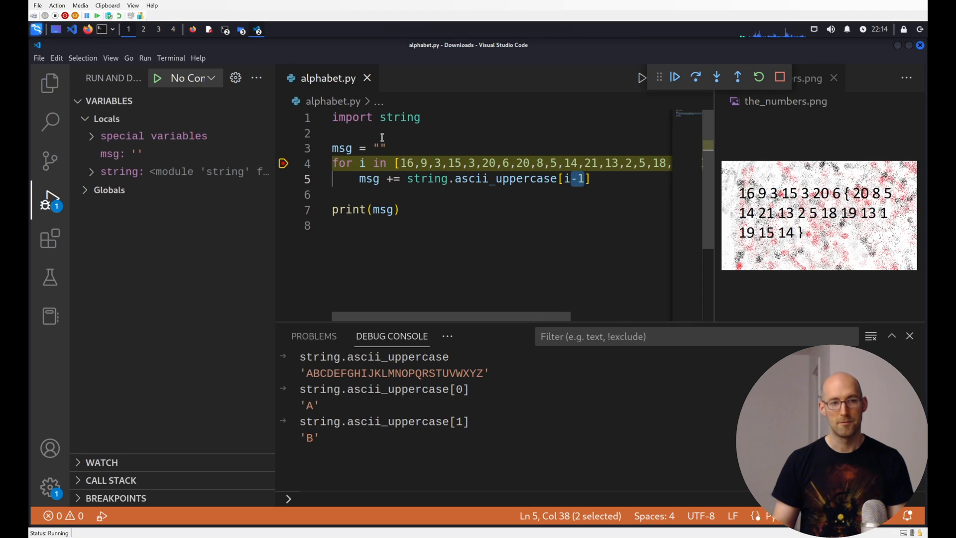
text(ABC)
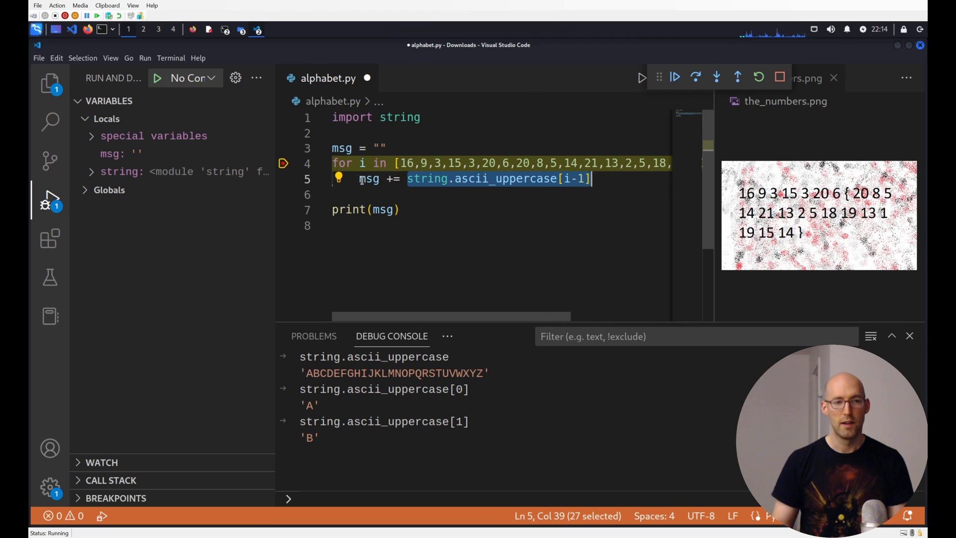
- Step over the loop until msg reads PICOCTFTHENUMBERSMASON and select that value
click(696, 78)
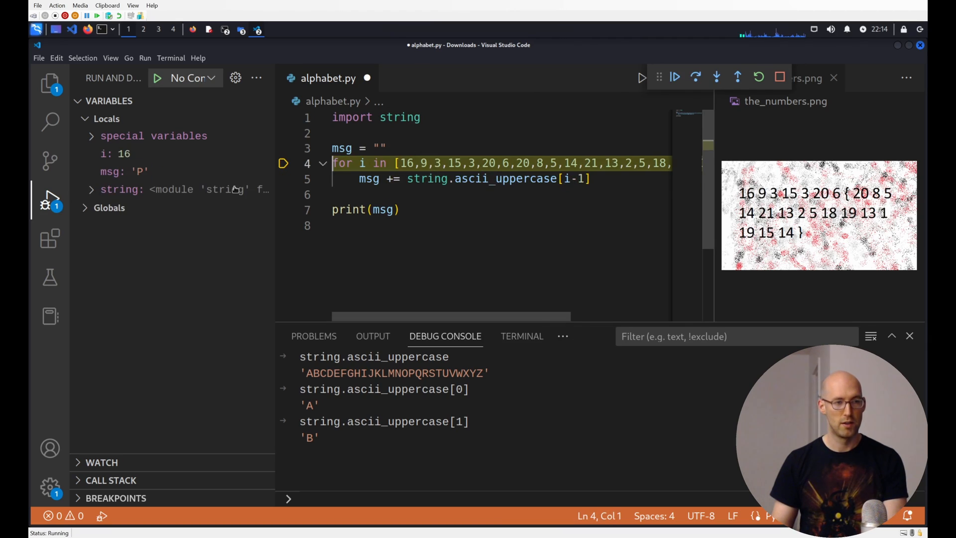
click(106, 119)
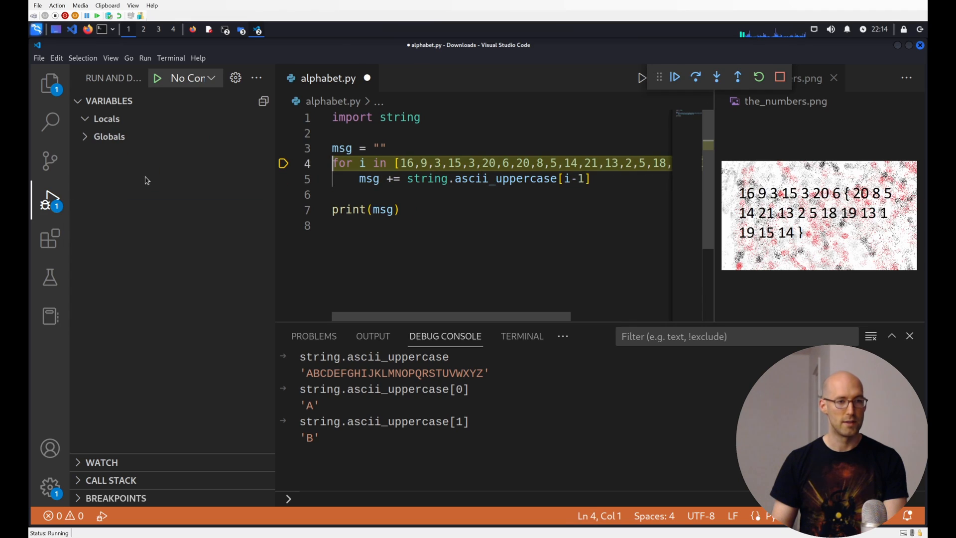
click(107, 119)
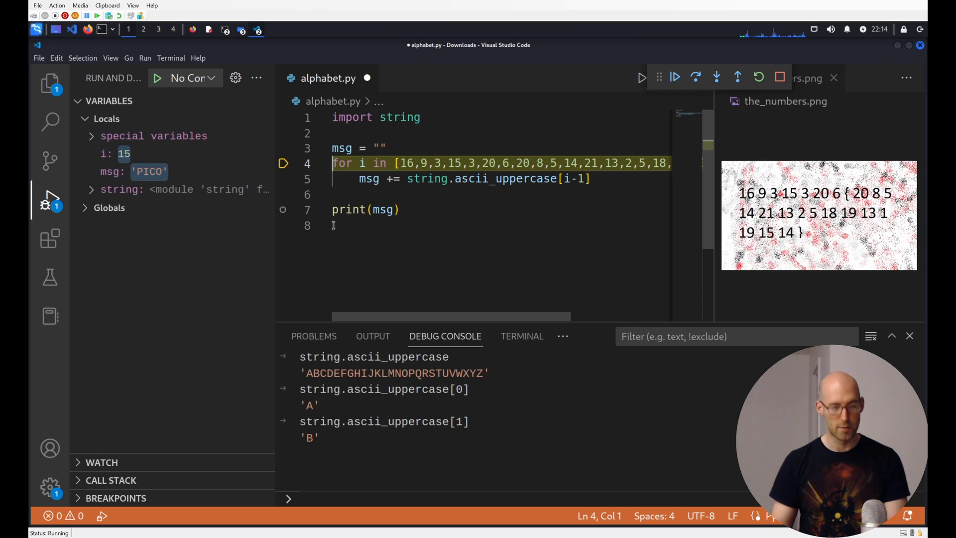
click(694, 77)
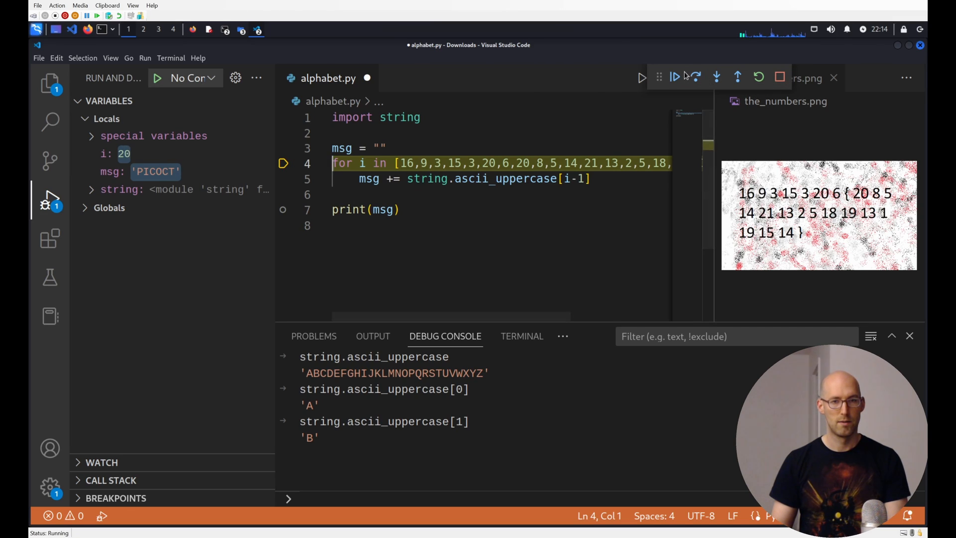
click(674, 78)
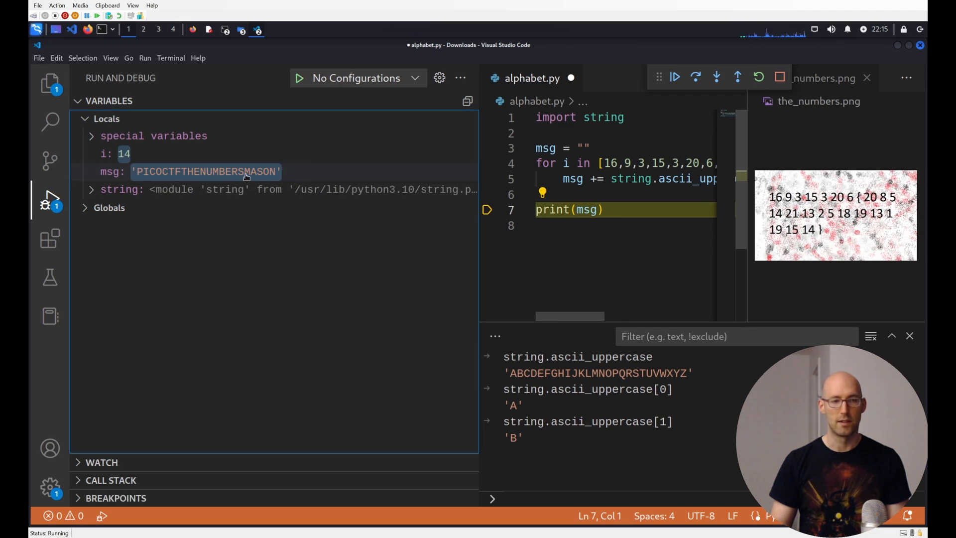
click(207, 171)
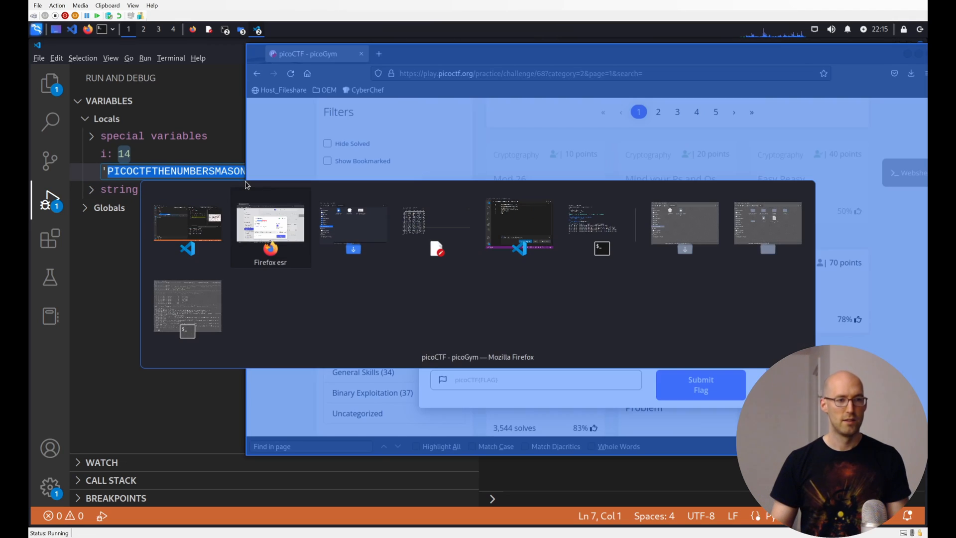
- Enter PICOCTF{THENUMBERSMASON} in the flag field and submit it
click(270, 226)
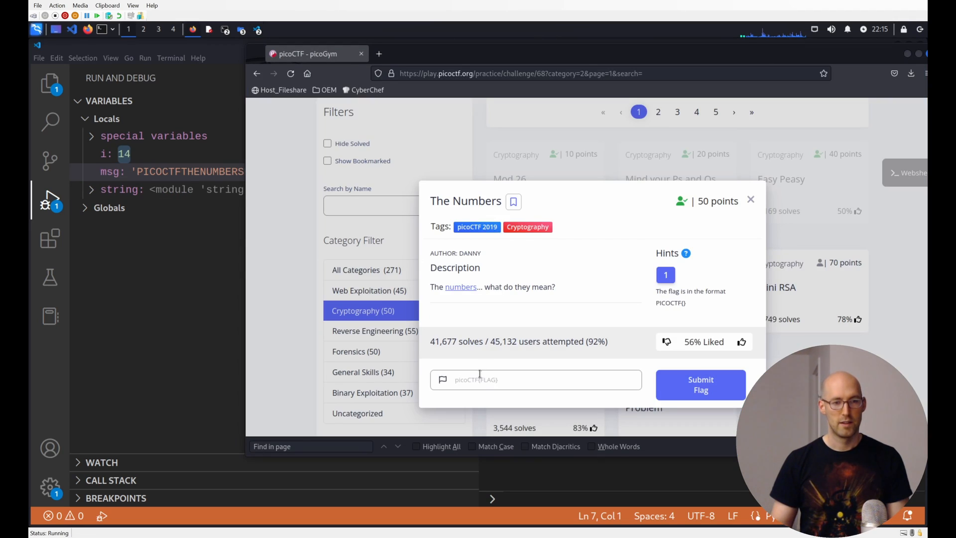
text(PICOCTFTHENUMBERSMASON)
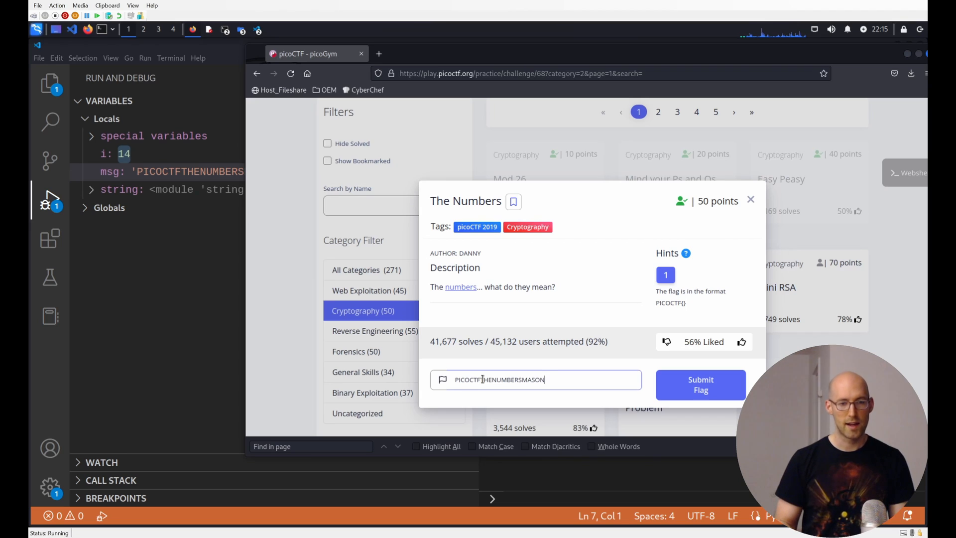
text(})
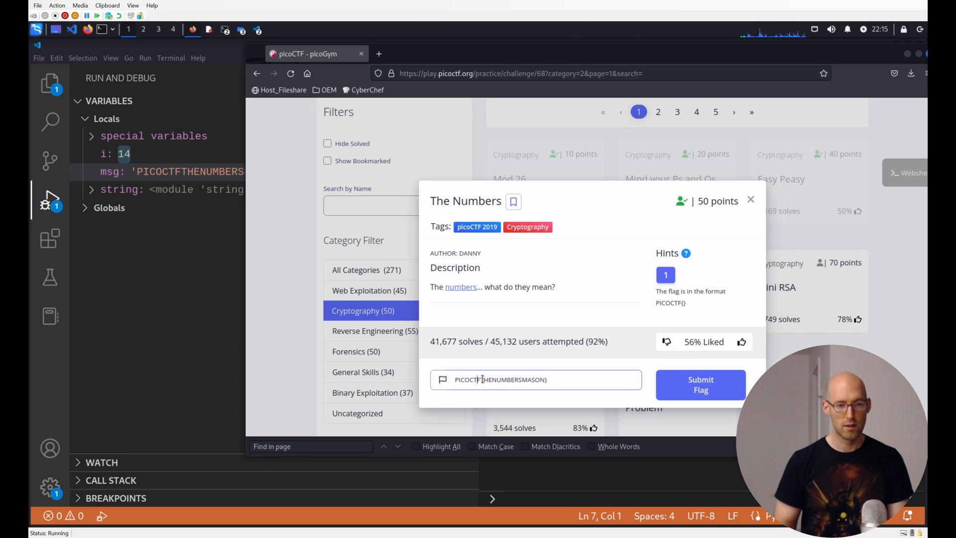
click(699, 384)
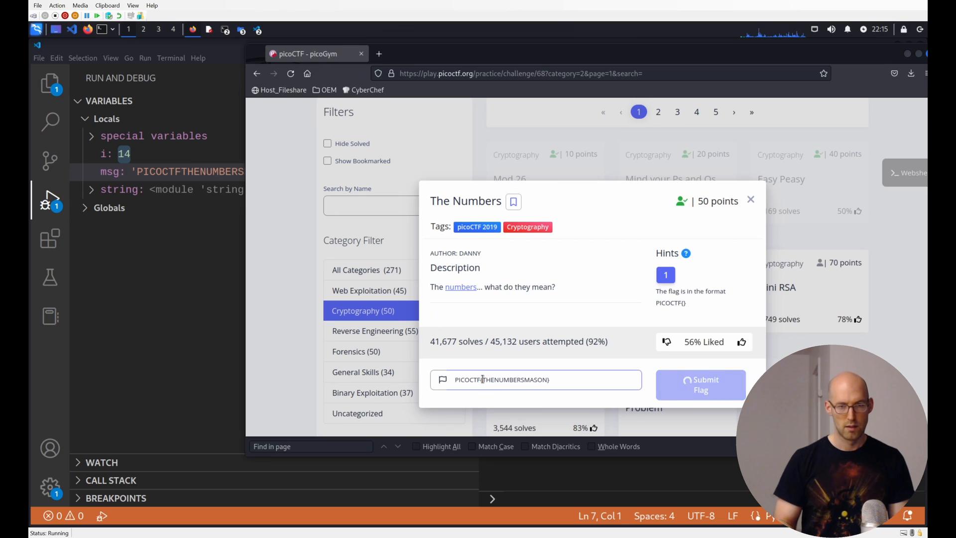
click(700, 385)
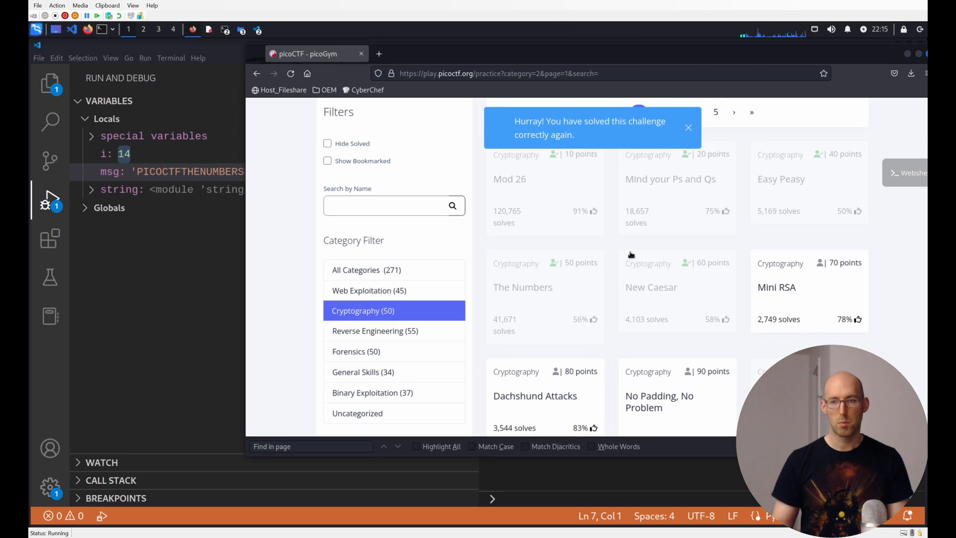
mouse_move(628, 283)
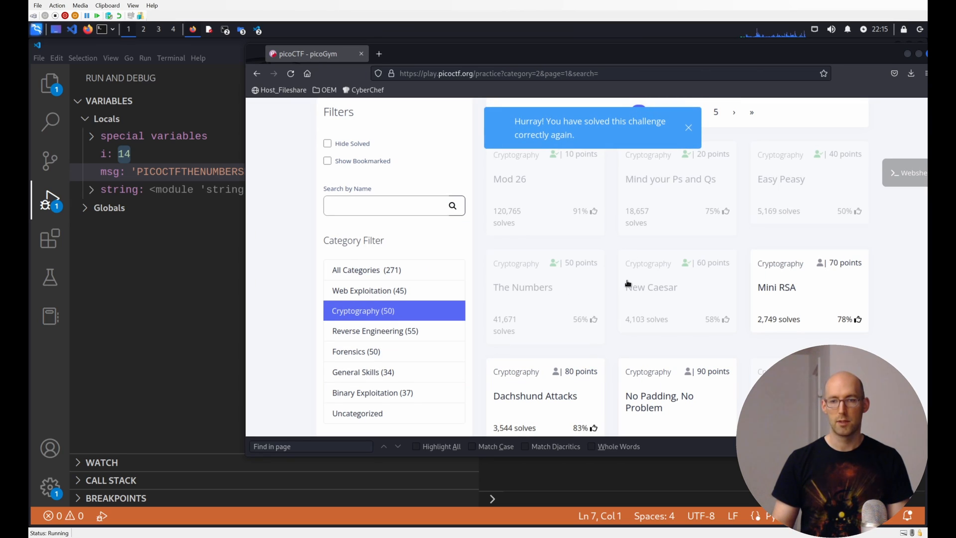